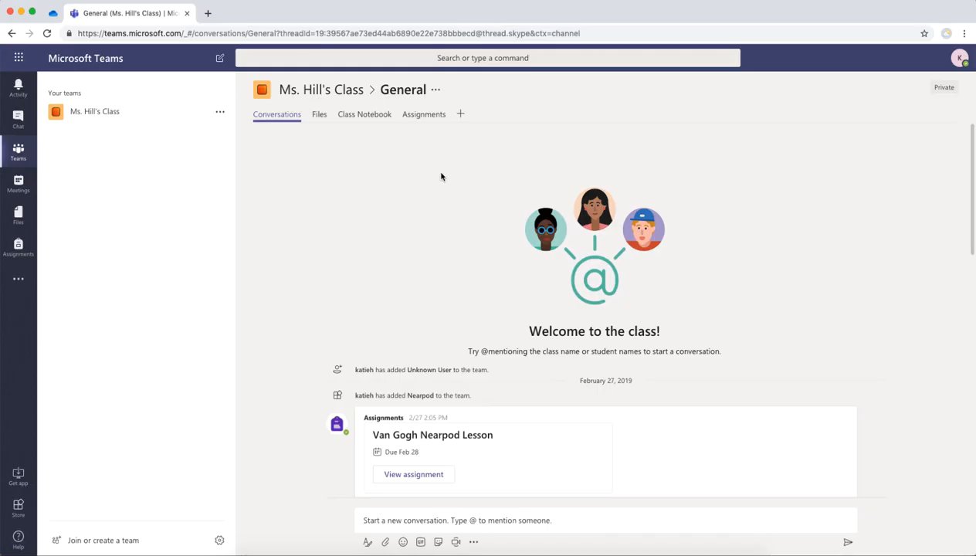
mouse_move(617, 123)
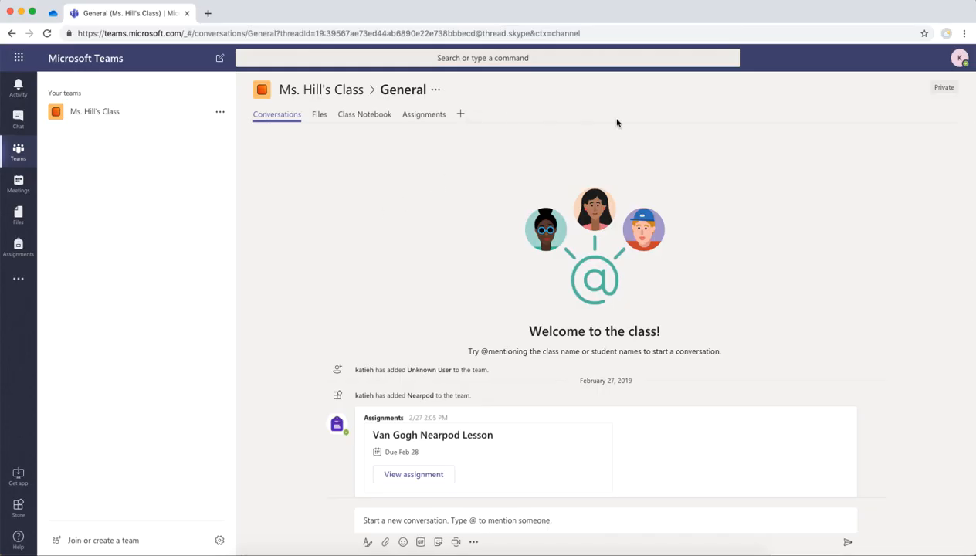
mouse_move(44, 323)
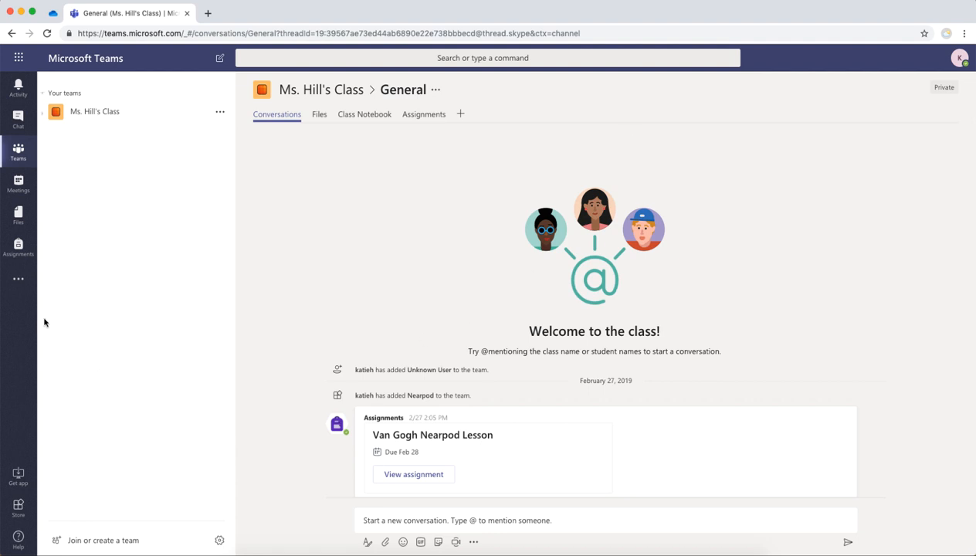
mouse_move(18, 279)
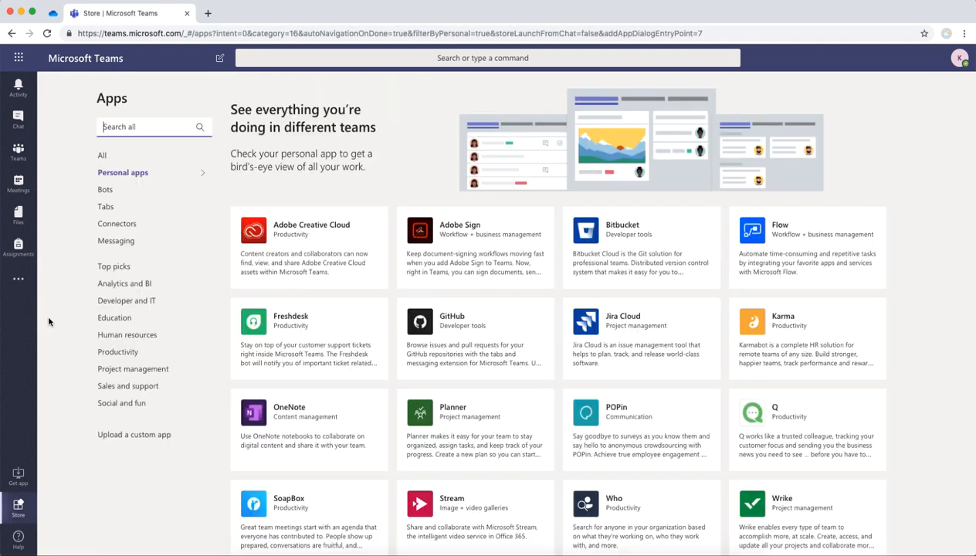
Search the Teams app store for 'Nearpod'
type("N")
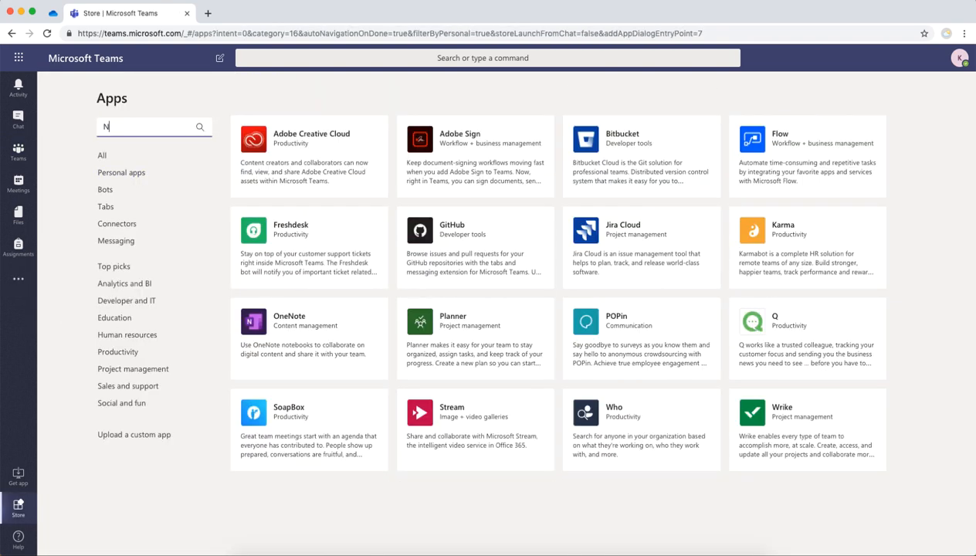
type("earpod")
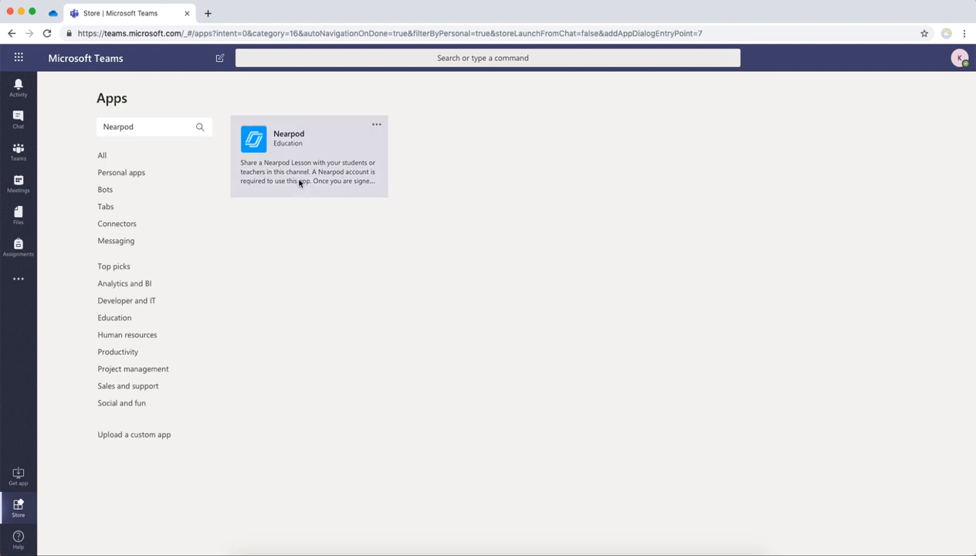
Add the Nearpod app to Ms. Hill's Class and start its General channel tab setup
left_click(308, 139)
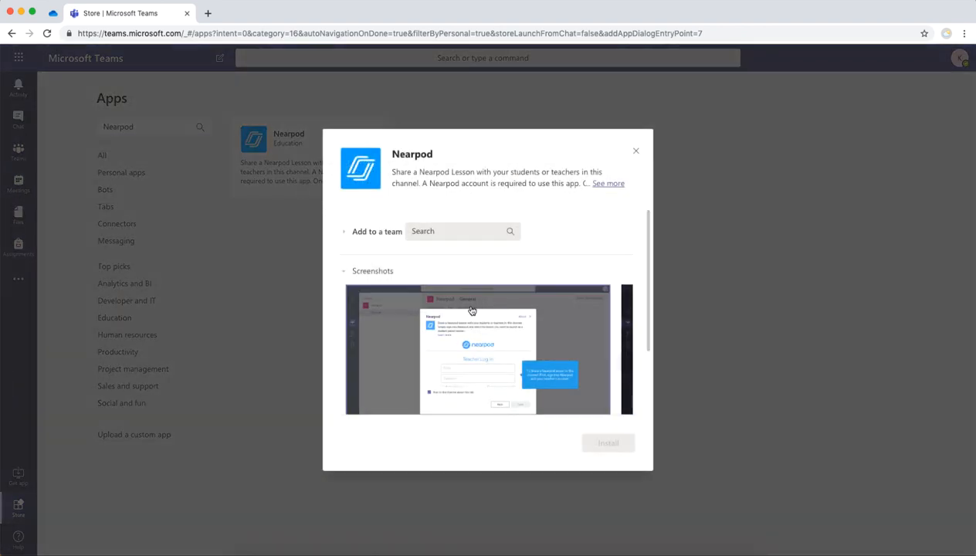
left_click(460, 231)
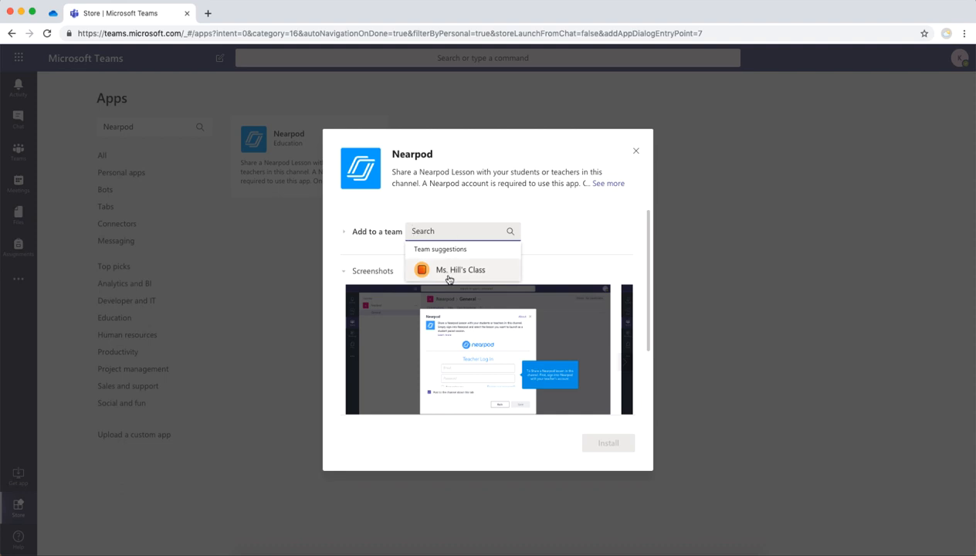
left_click(460, 270)
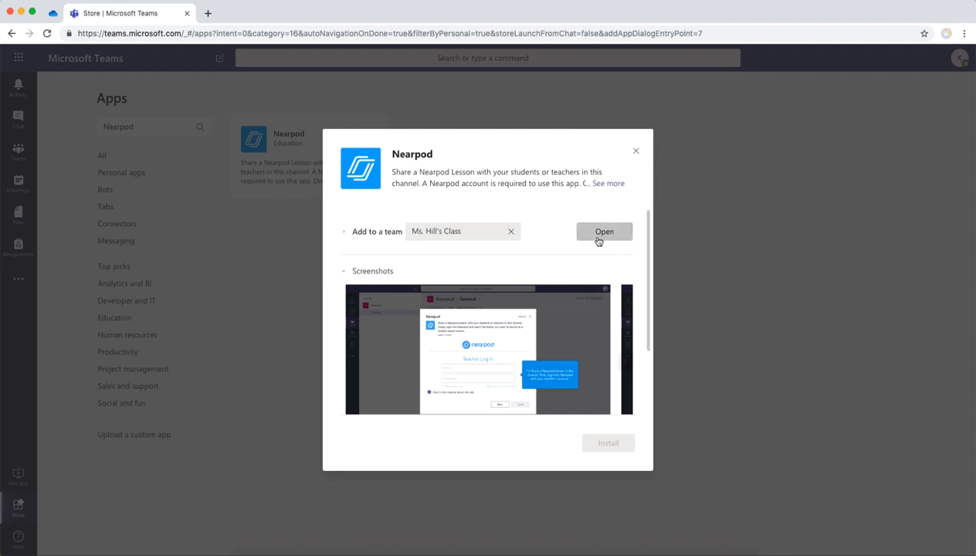
left_click(604, 231)
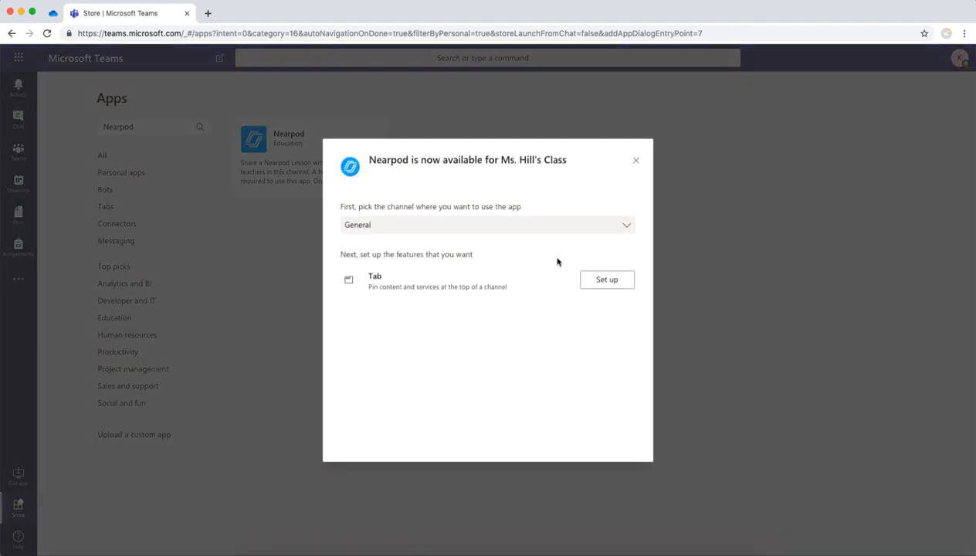
left_click(607, 279)
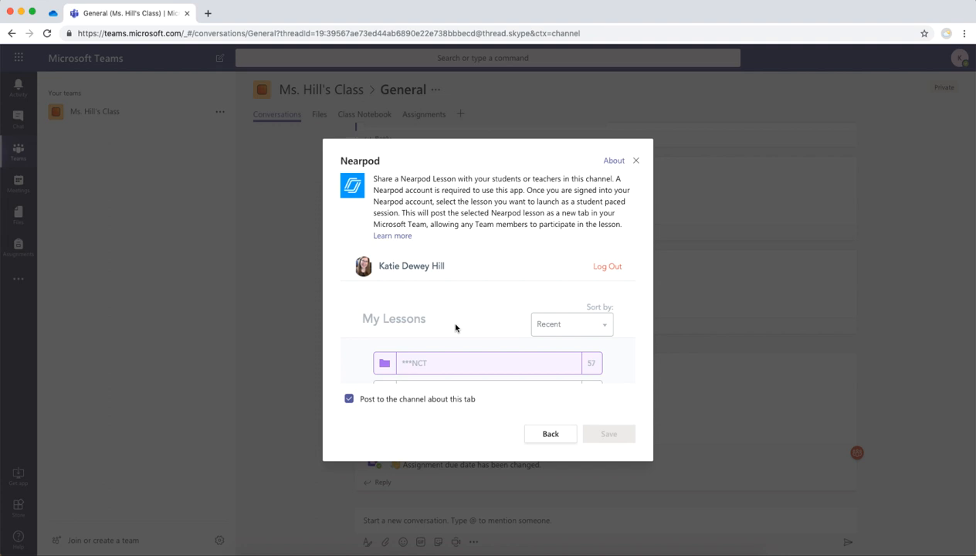
Save the student-paced 'Banks, Credit, and the Economy' lesson from Districts as a Nearpod tab
scroll("down", 3)
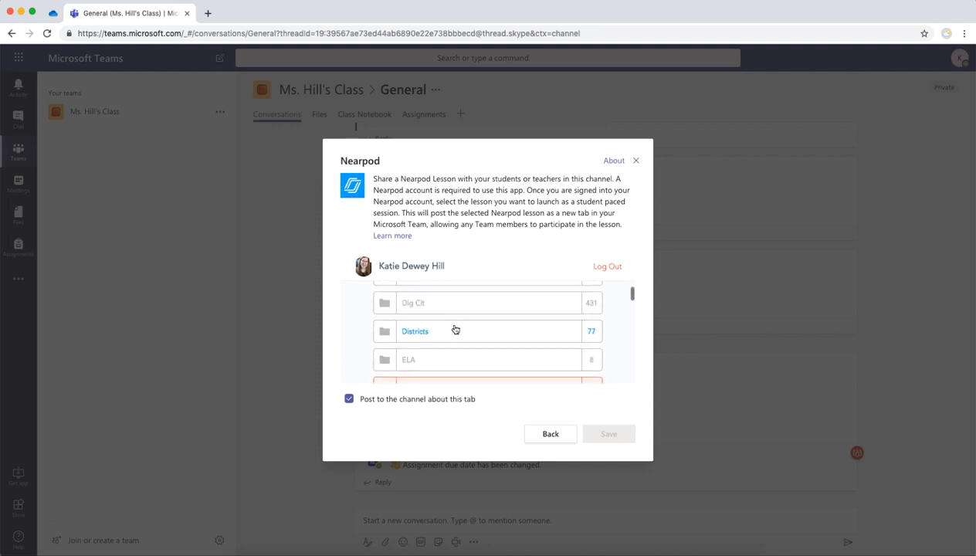
left_click(415, 331)
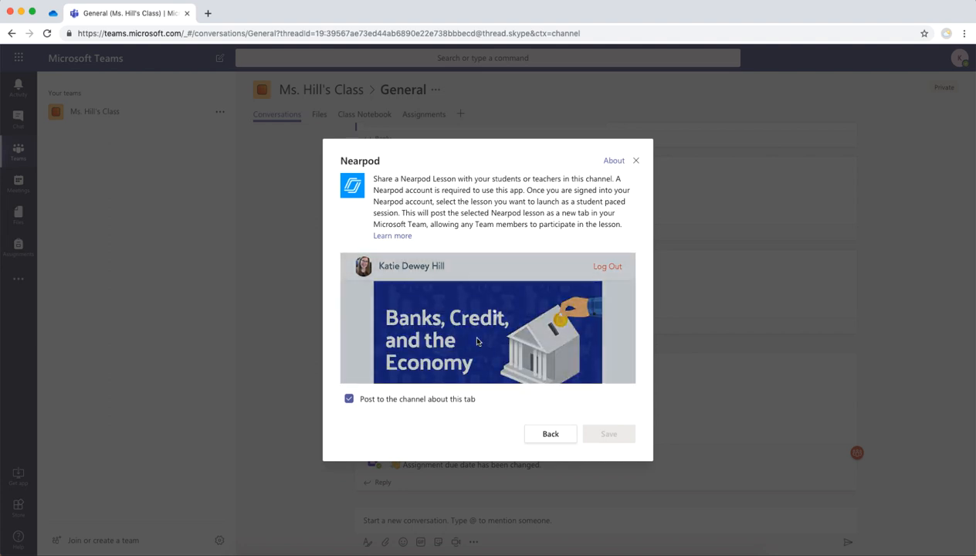
left_click(487, 332)
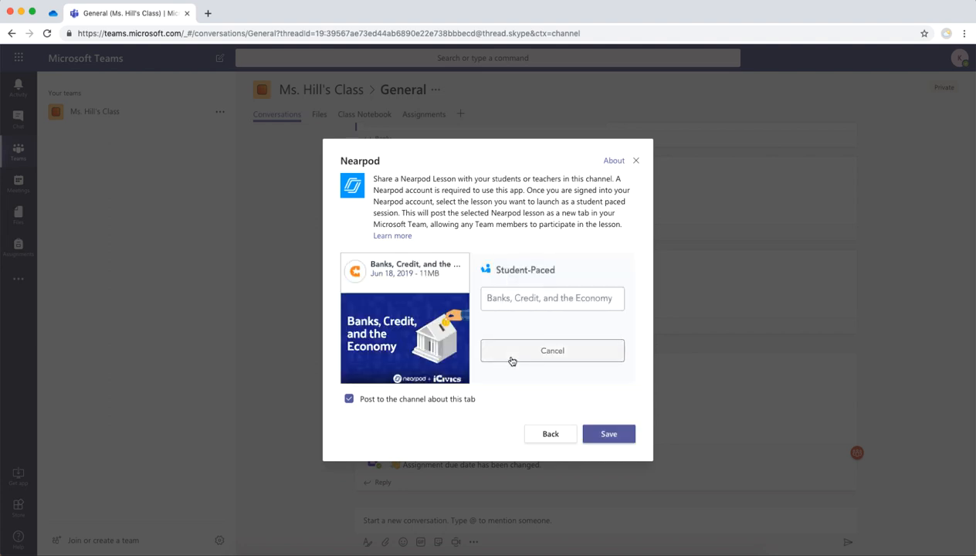
left_click(609, 433)
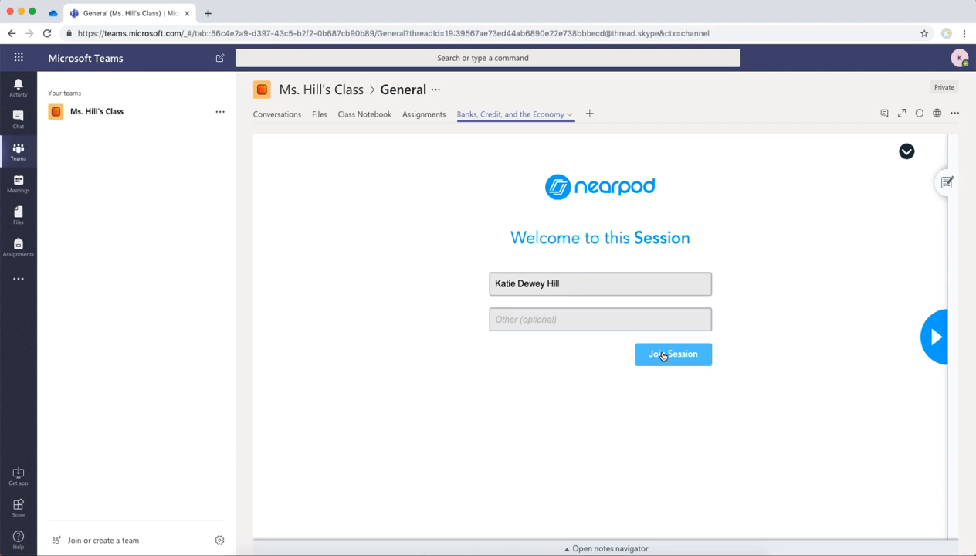
Join the lesson session, then expand Ms. Hill's Class in the sidebar
left_click(673, 354)
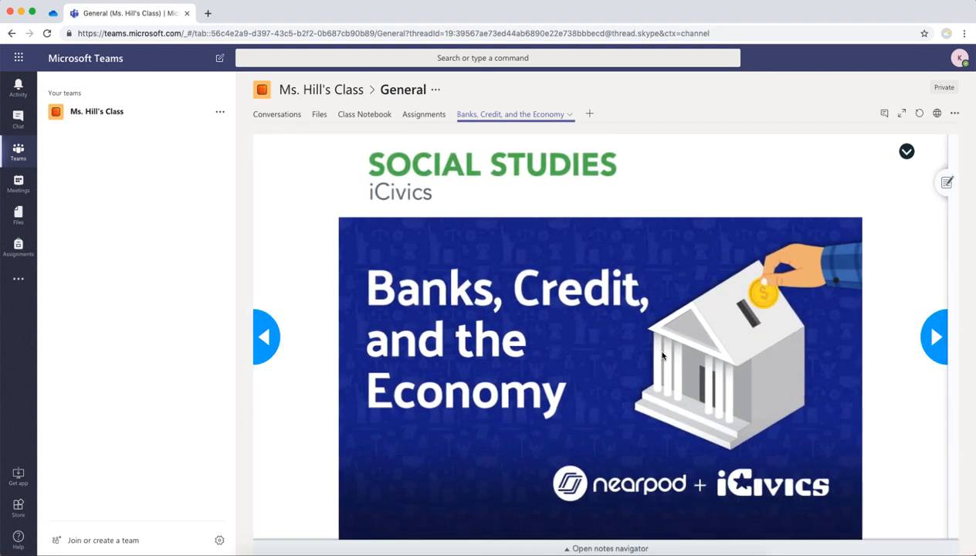
left_click(96, 111)
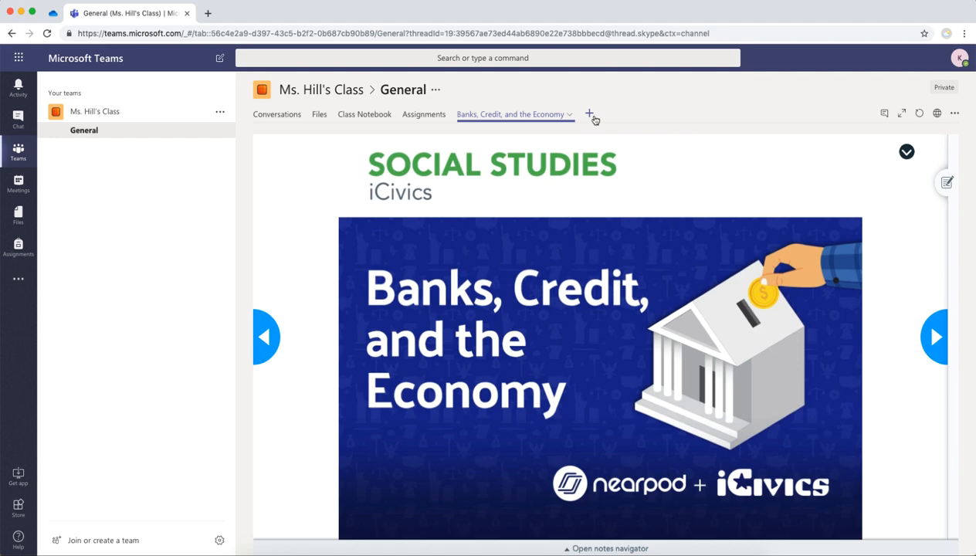
Add another General channel tab, choosing Nearpod as its app
left_click(590, 113)
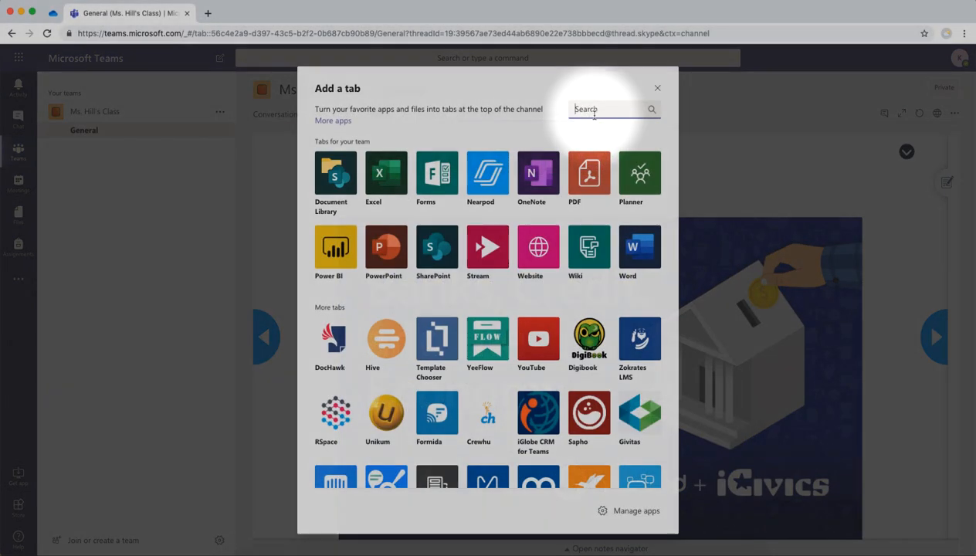
left_click(488, 173)
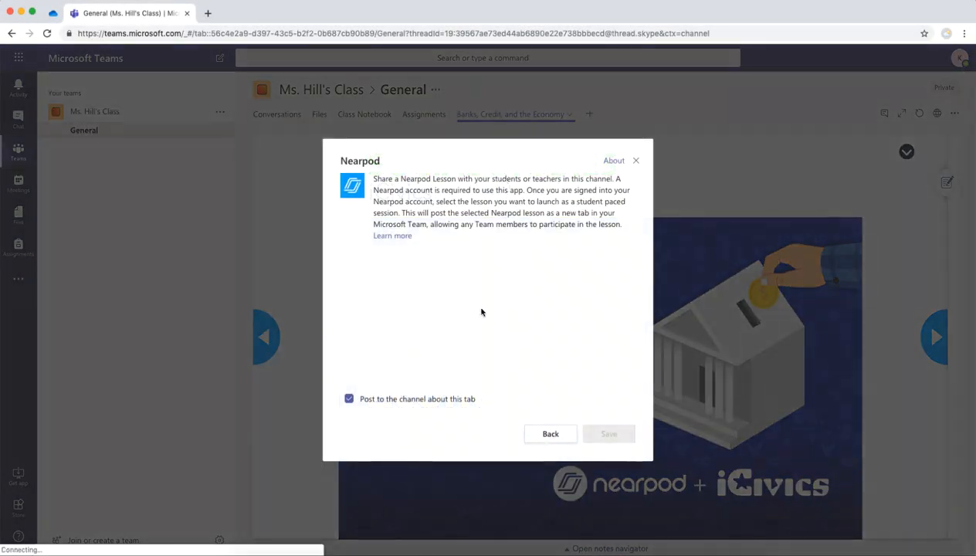